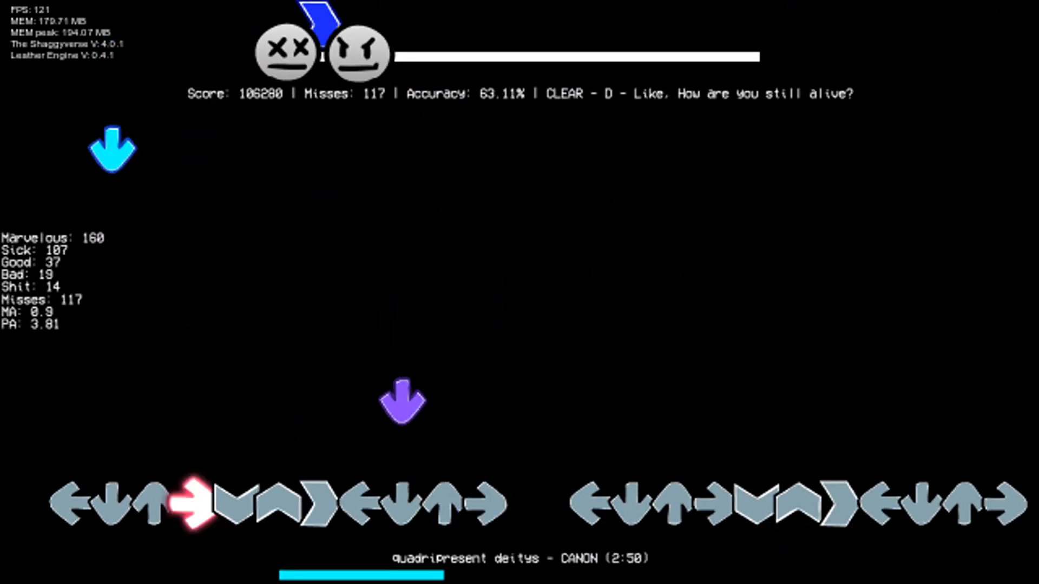
- Hit the right-arrow note on time, bringing the score to 107,030 with misses steady at 117
key("right")
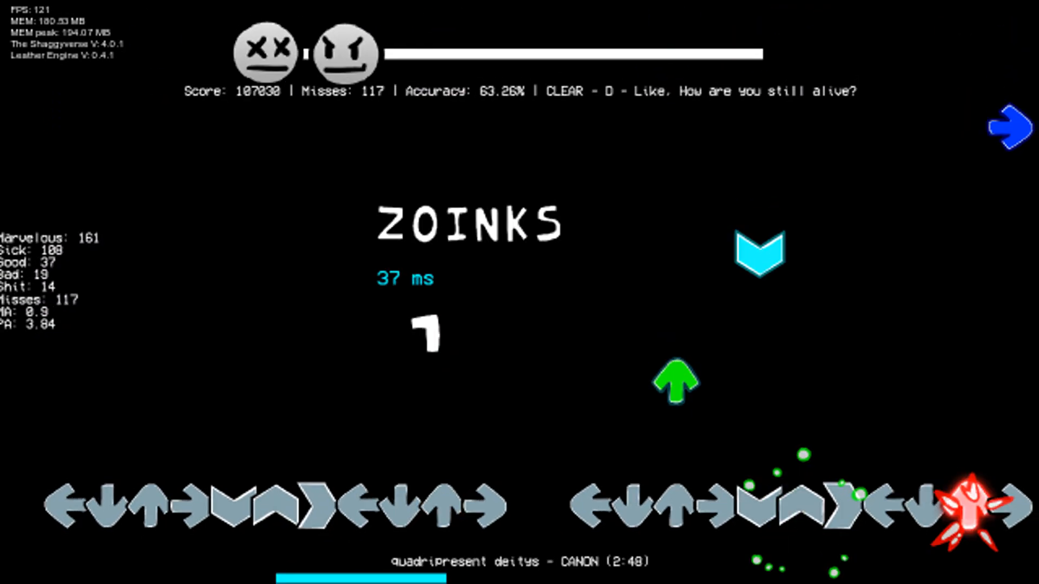